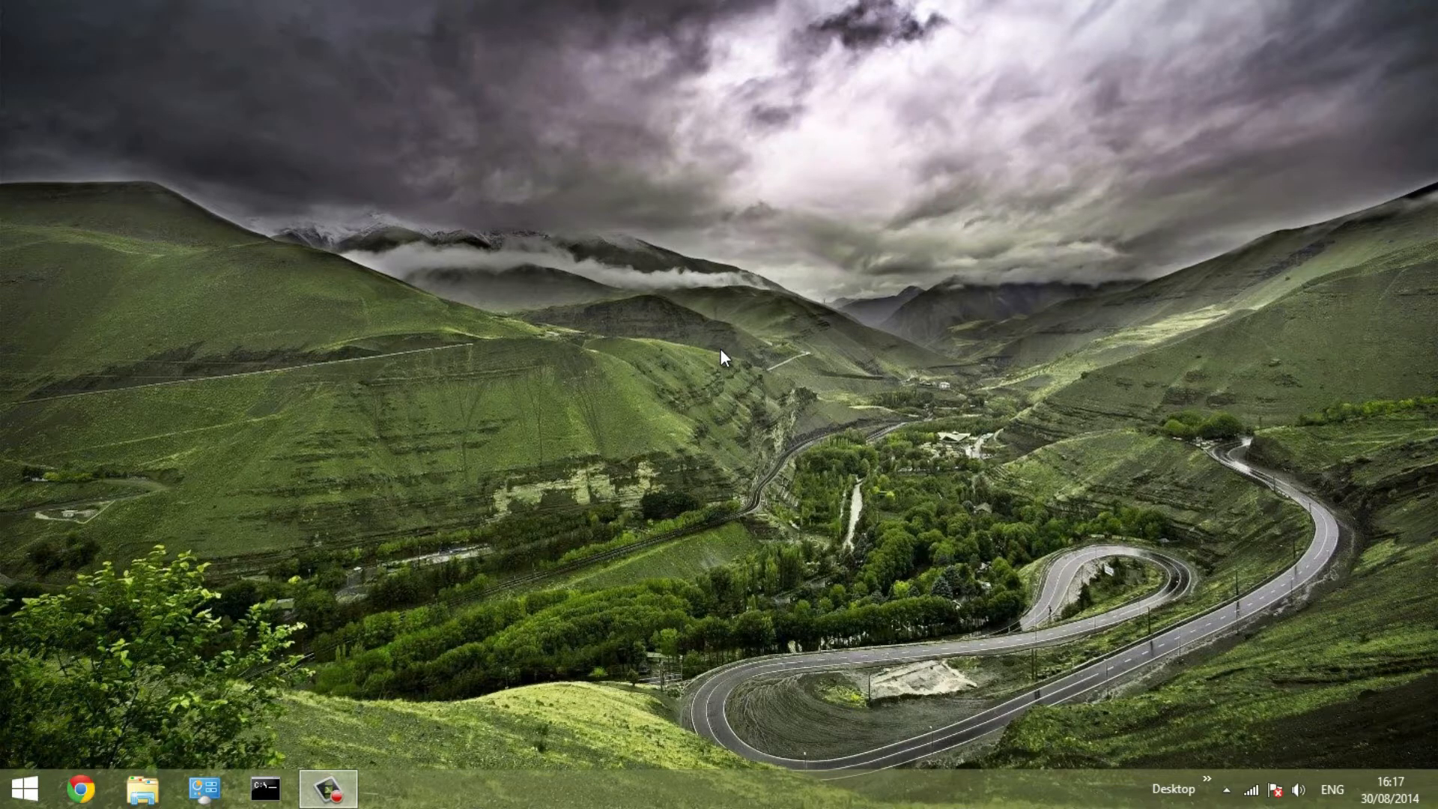
{"action": "mouse_move", "coordinate": [1084, 155]}
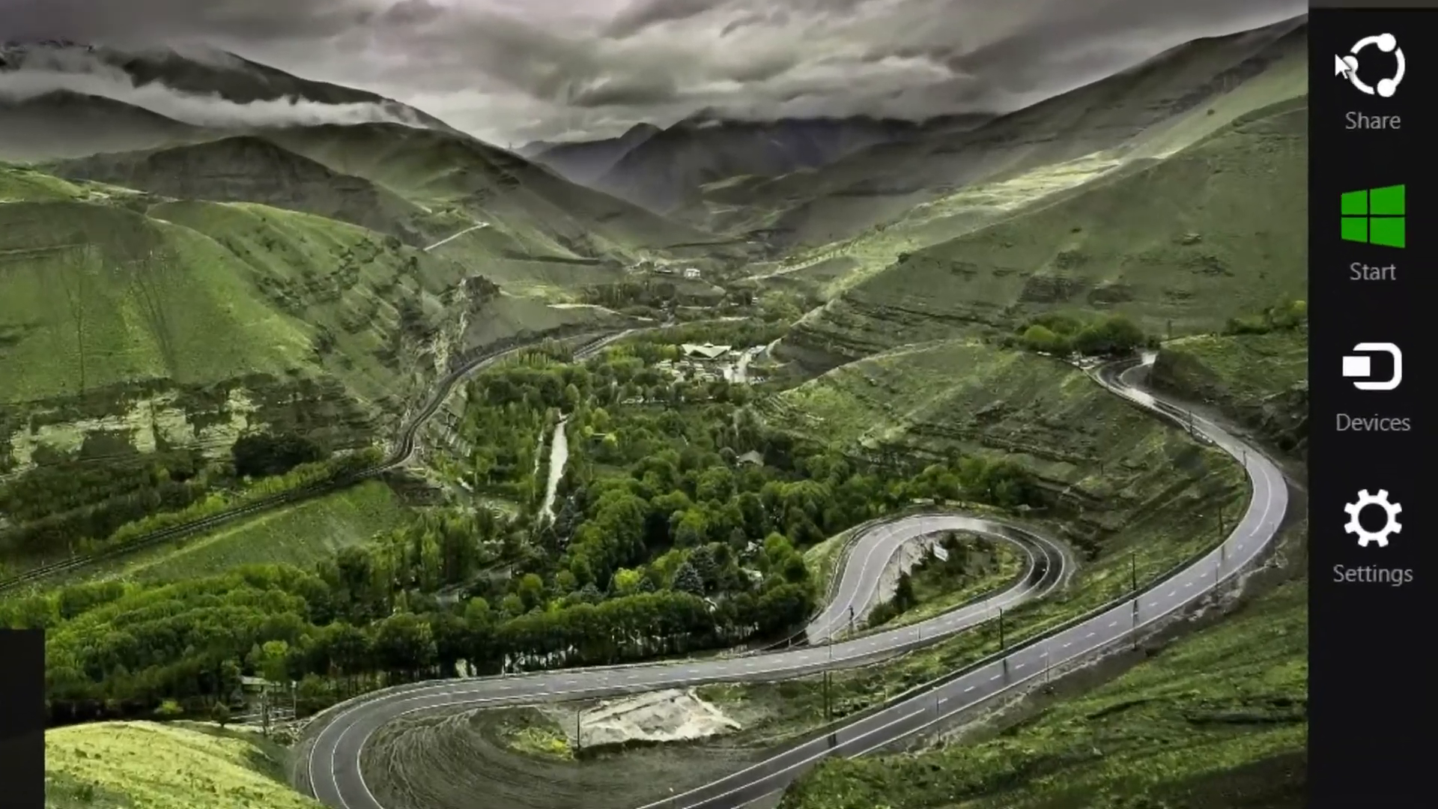
- Reveal Sleep, Shut down and Restart from the Settings charm's Power button
{"action": "left_click", "coordinate": [1374, 520]}
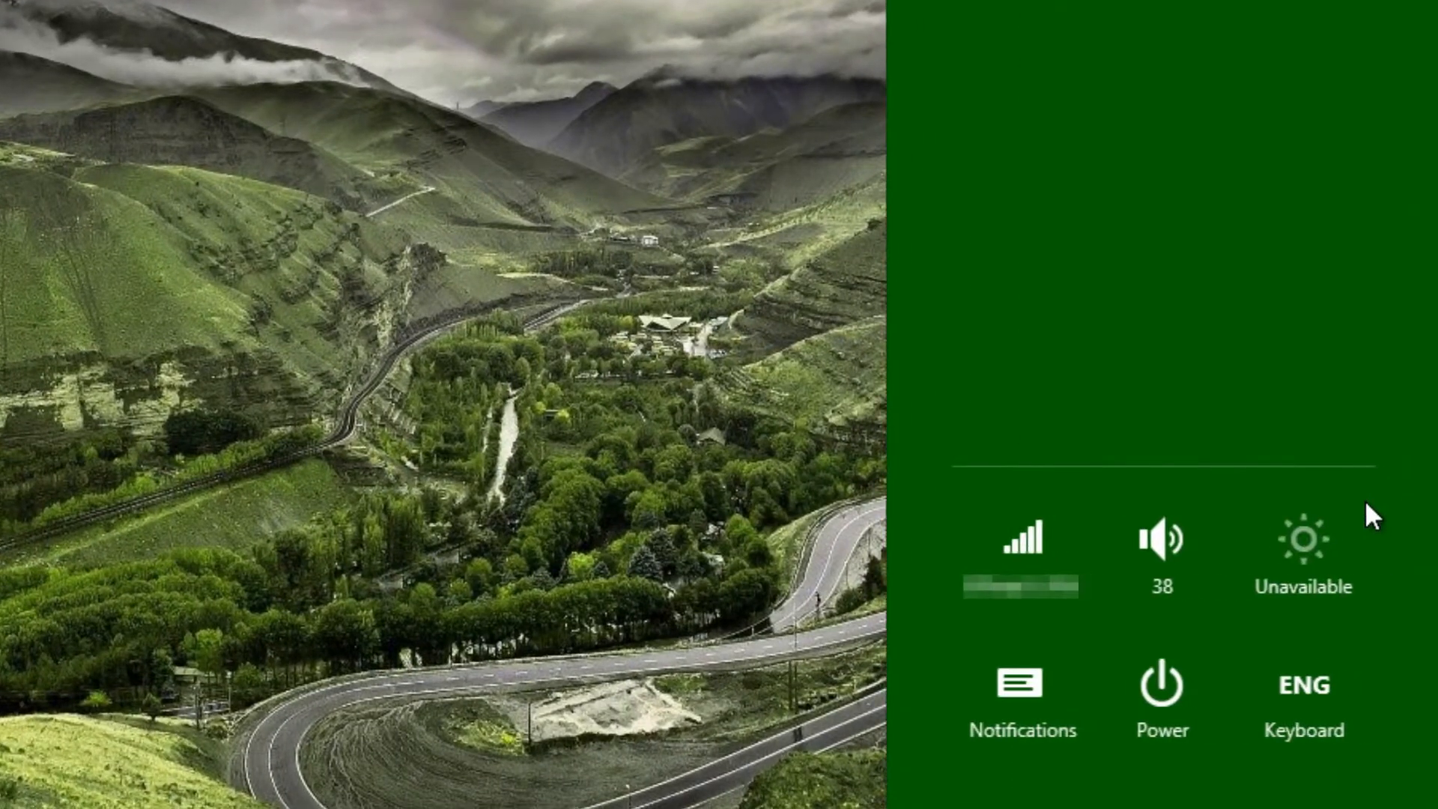
{"action": "left_click", "coordinate": [1161, 683]}
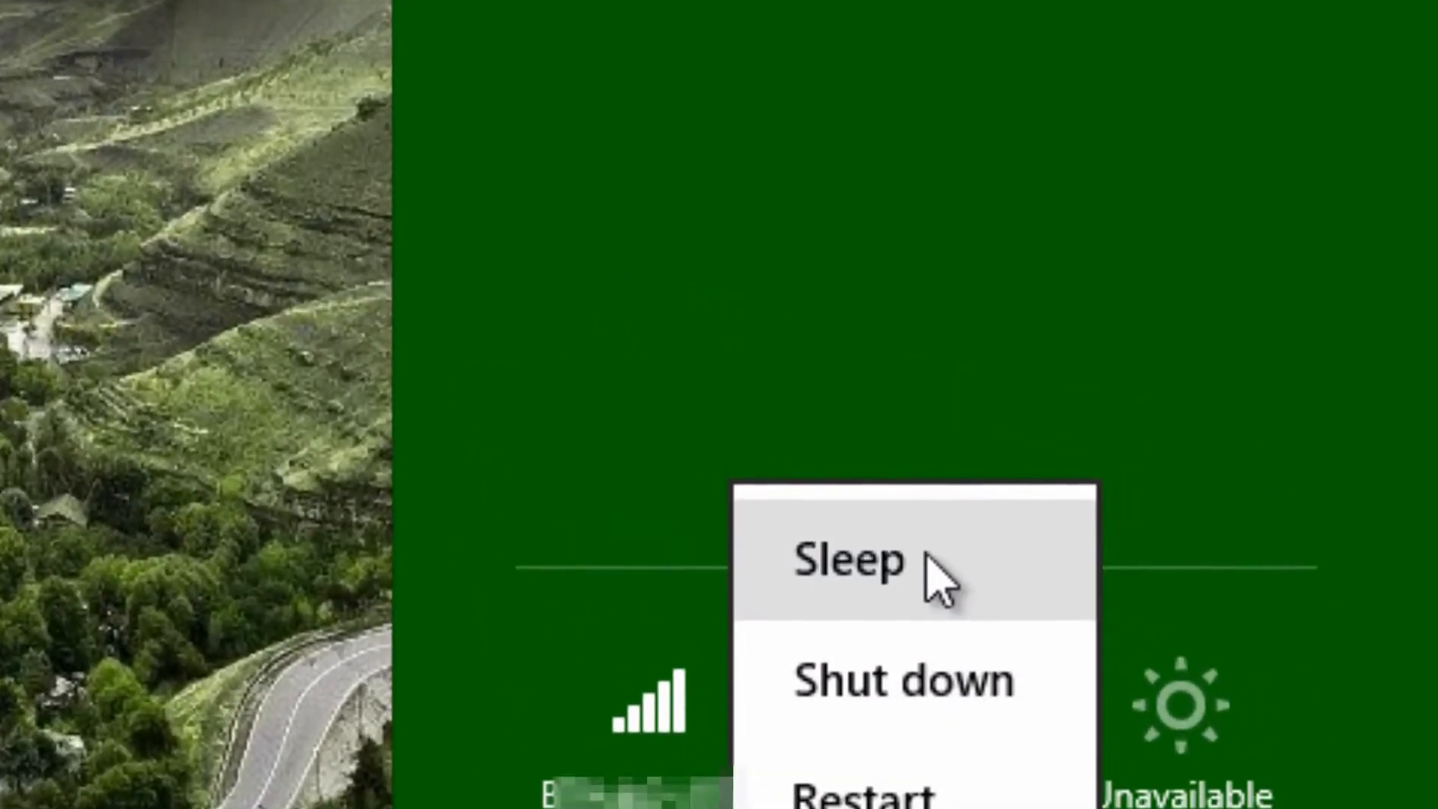
{"action": "mouse_move", "coordinate": [909, 424]}
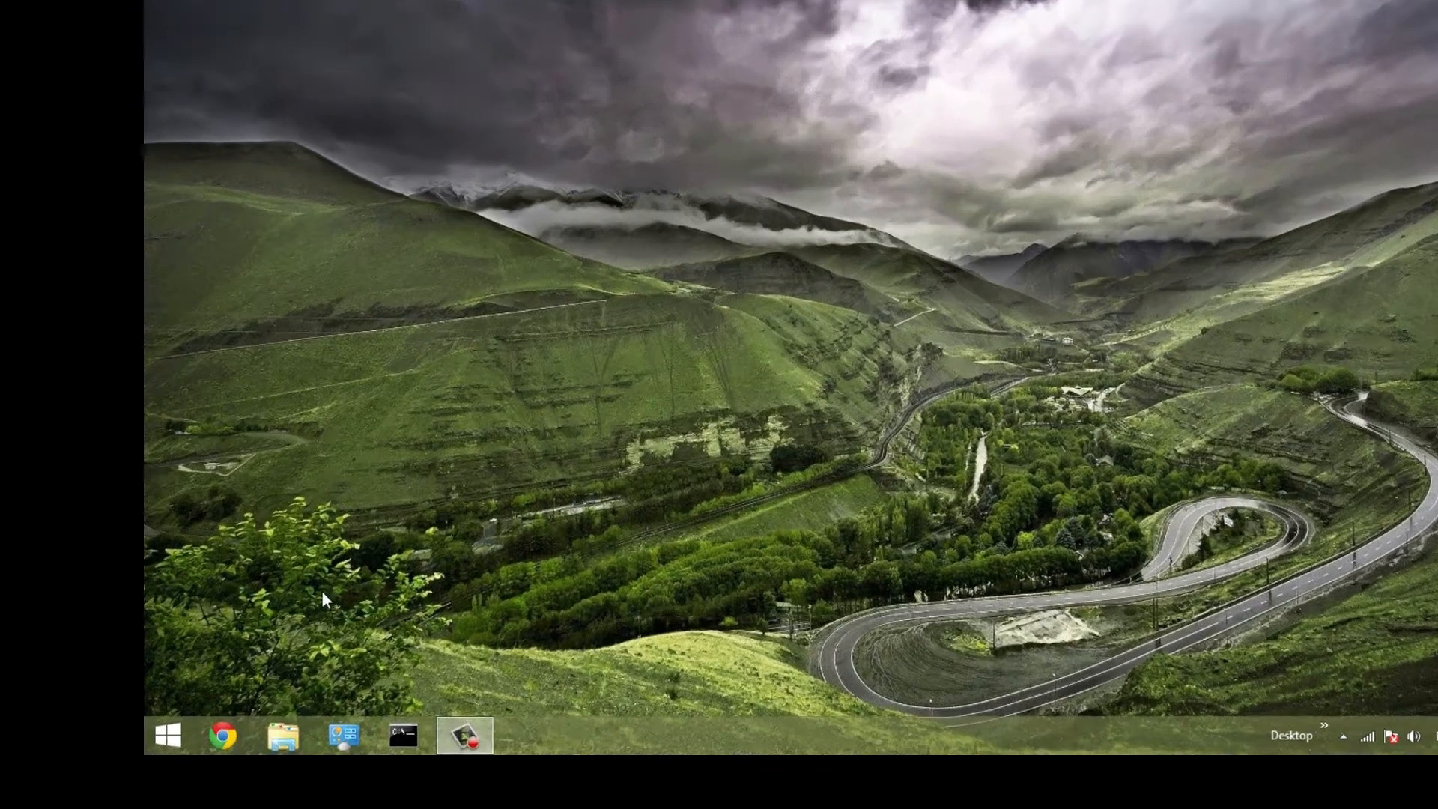
{"action": "right_click", "coordinate": [168, 734]}
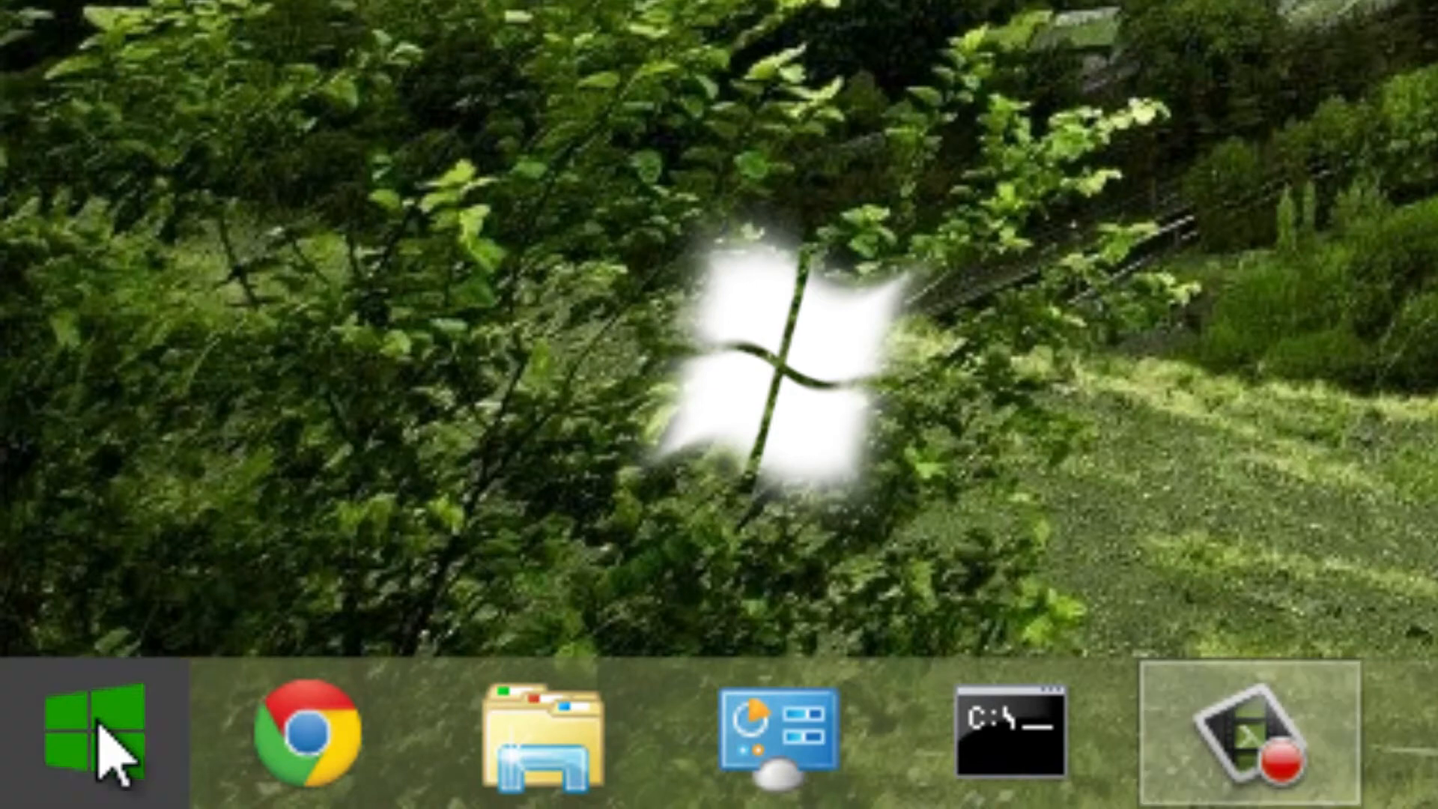
- Reveal Sleep, Shut down and Restart from the Start screen's Power button
{"action": "left_click", "coordinate": [99, 743]}
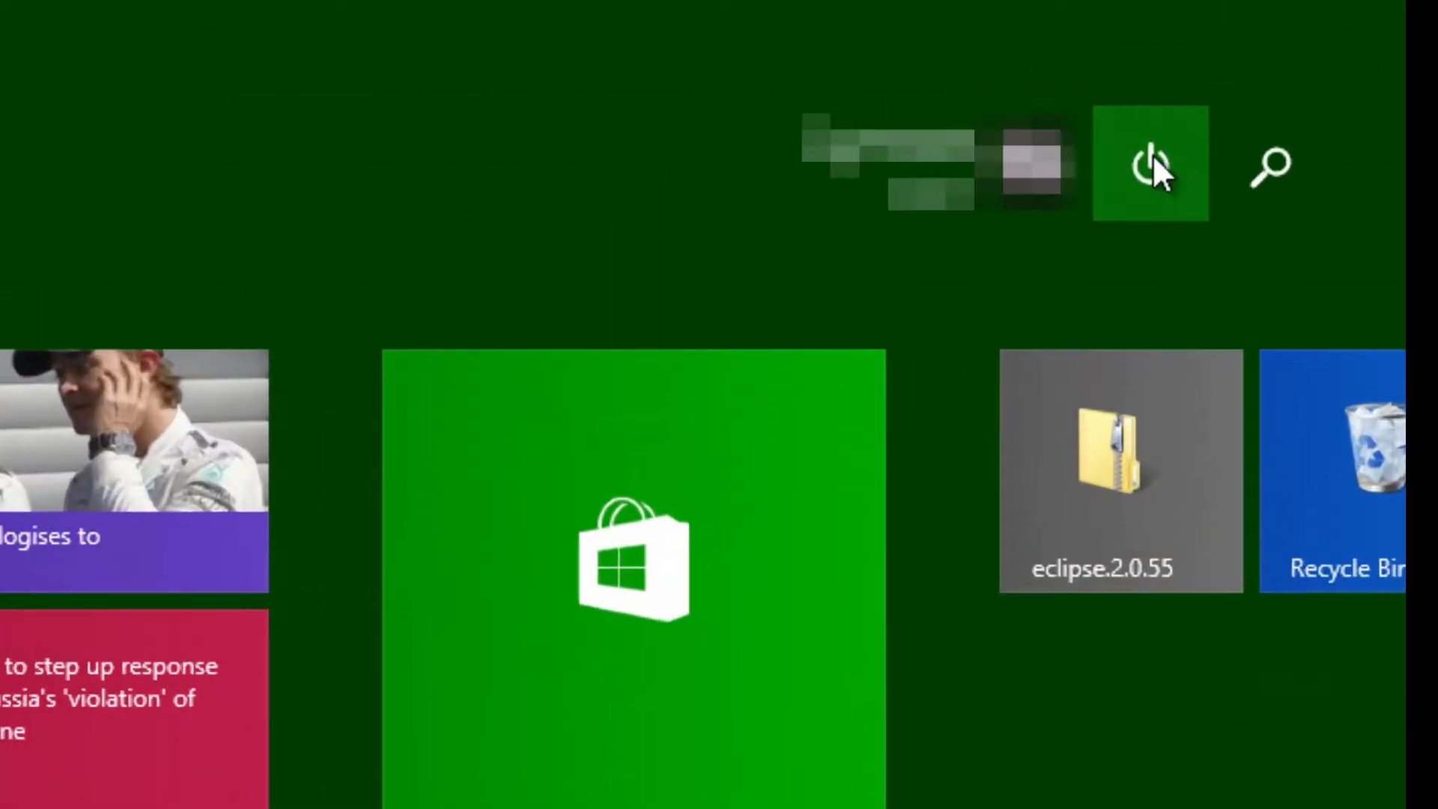
{"action": "left_click", "coordinate": [1150, 165]}
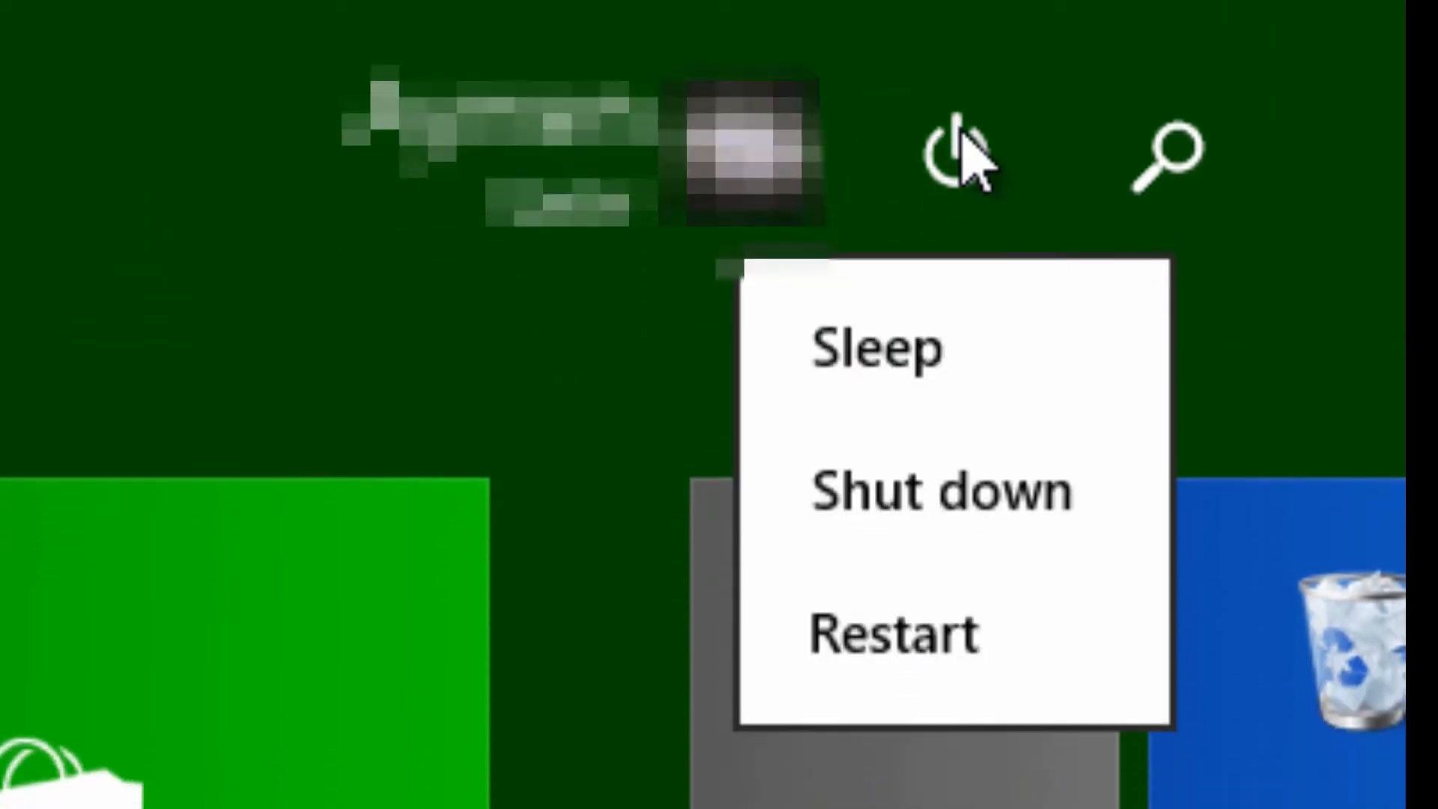